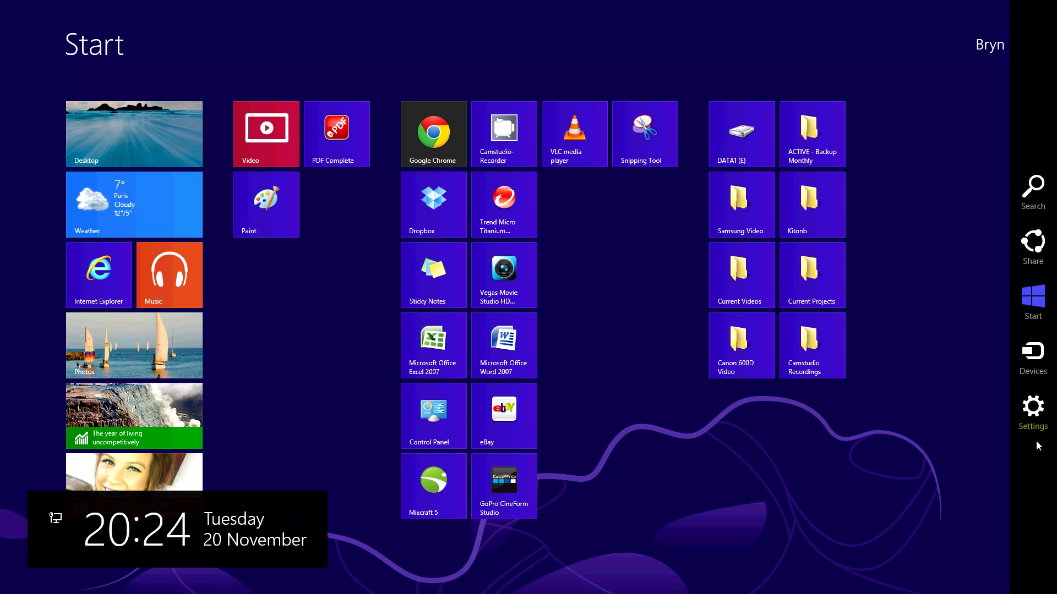
# Switch from the Start screen to the desktop and bring up its New-item menu
pyautogui.click(1031, 409)
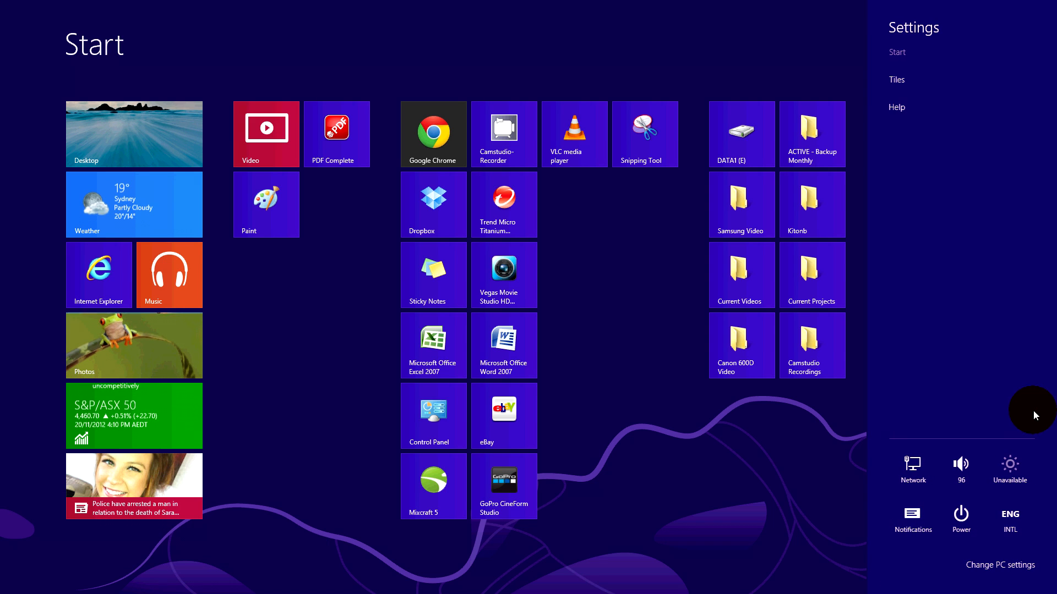
pyautogui.click(959, 514)
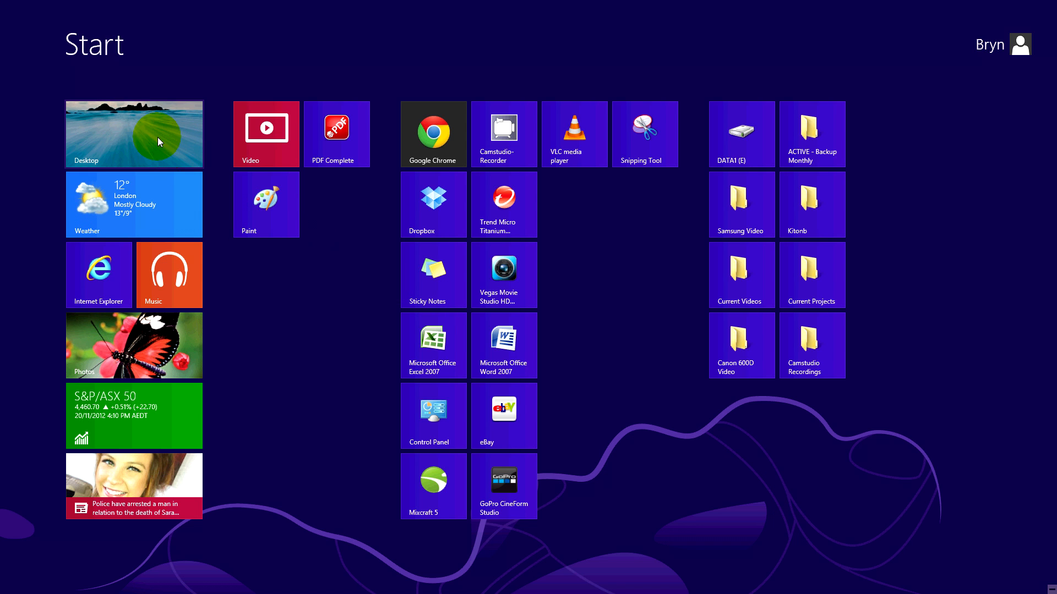
pyautogui.click(133, 134)
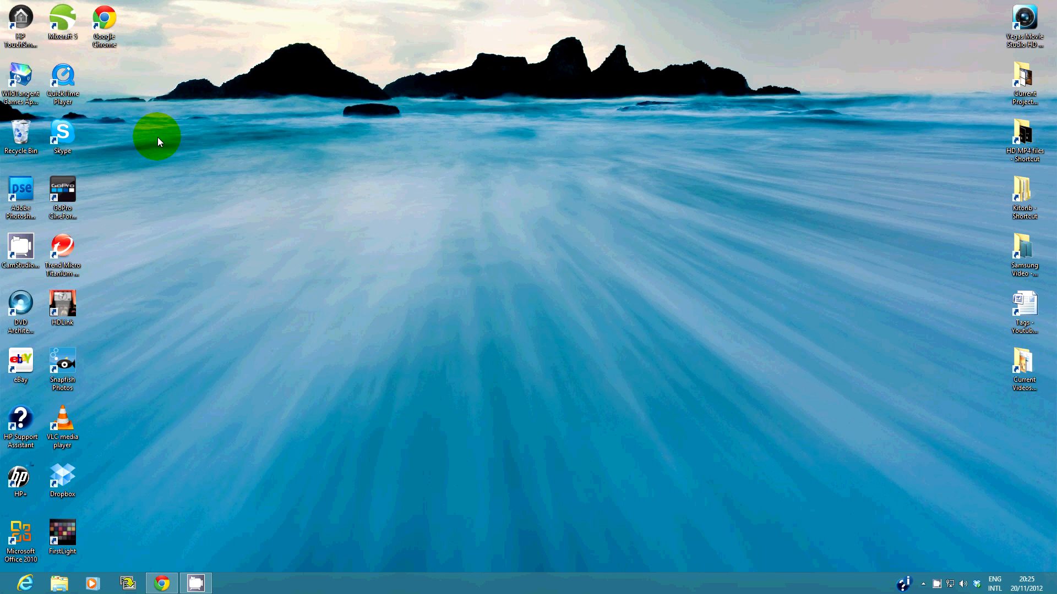
pyautogui.moveTo(512, 263)
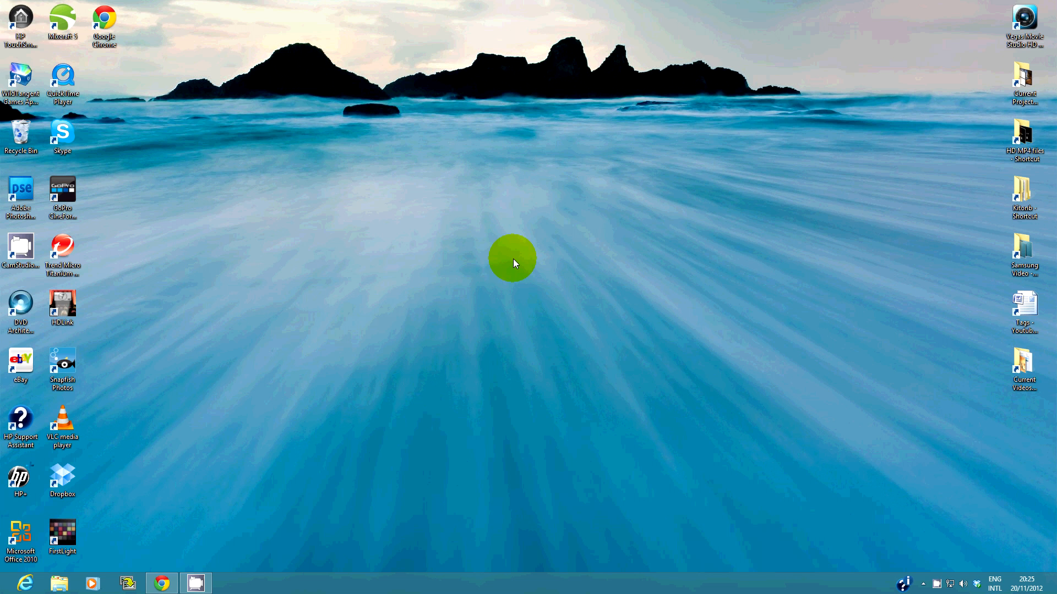
pyautogui.rightClick(511, 260)
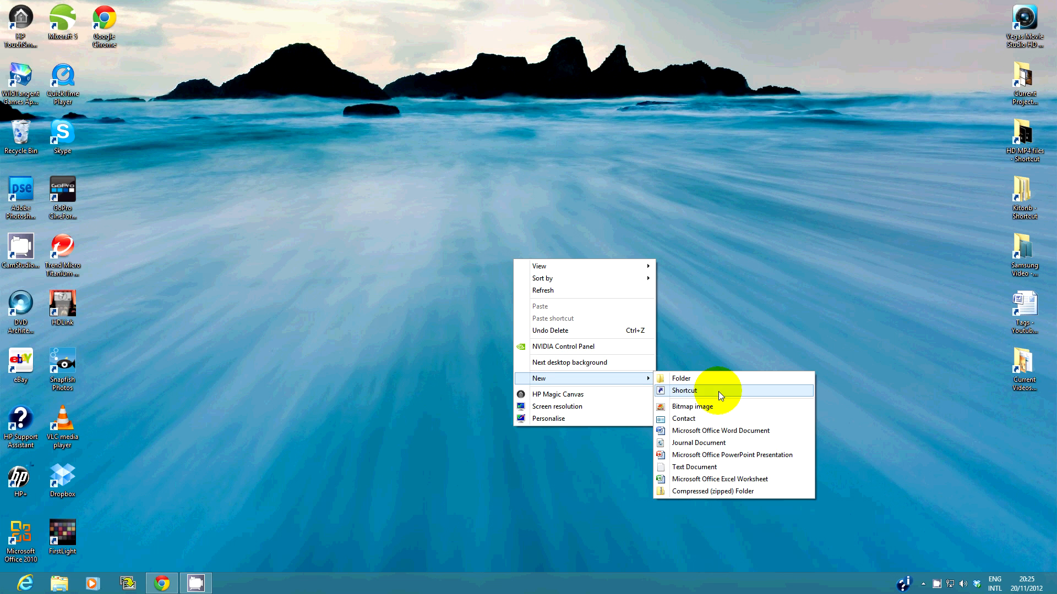
# Start a new shortcut whose target is the command 'shutdown -s -f -t 0'
pyautogui.click(683, 389)
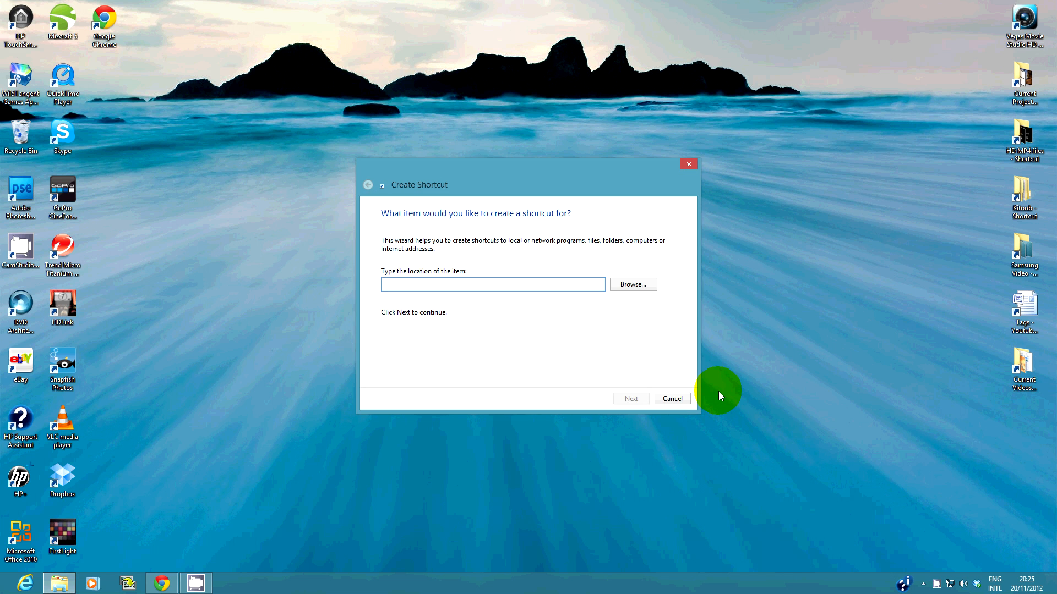
pyautogui.write('s')
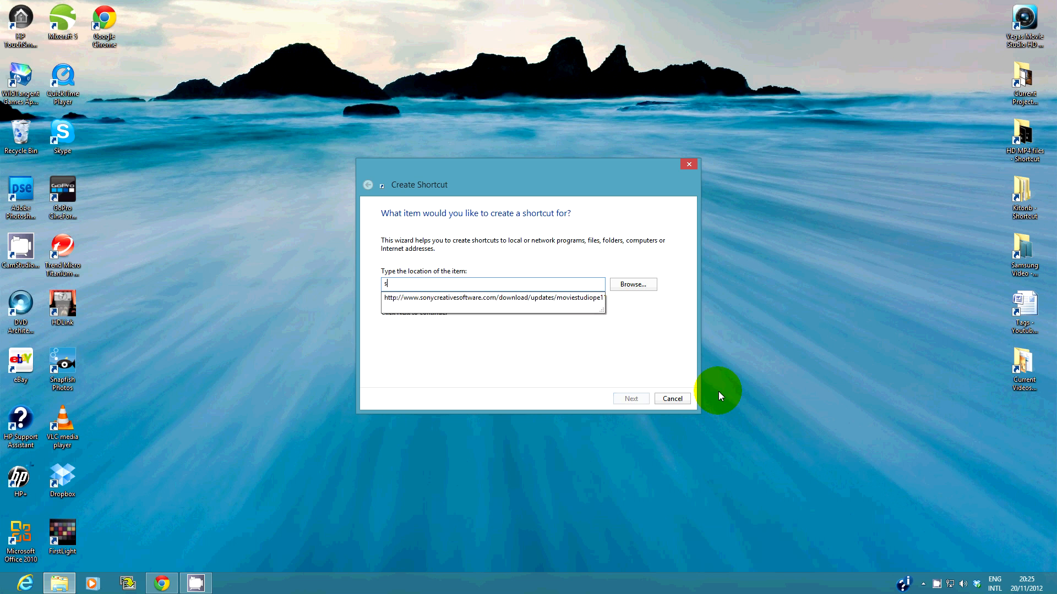
pyautogui.write('hutdown')
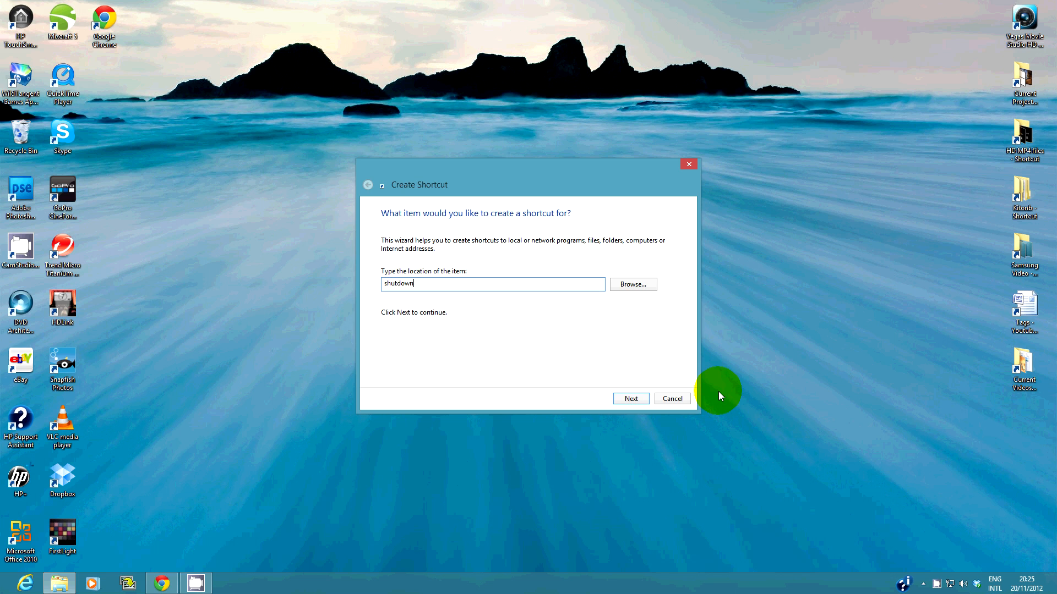
pyautogui.write('" "')
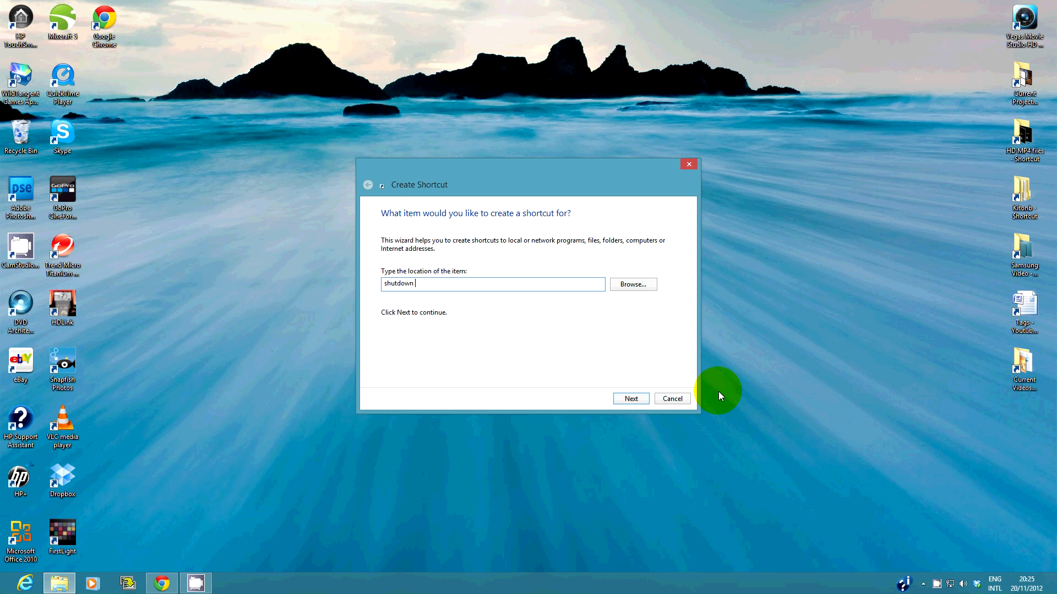
pyautogui.write('-s')
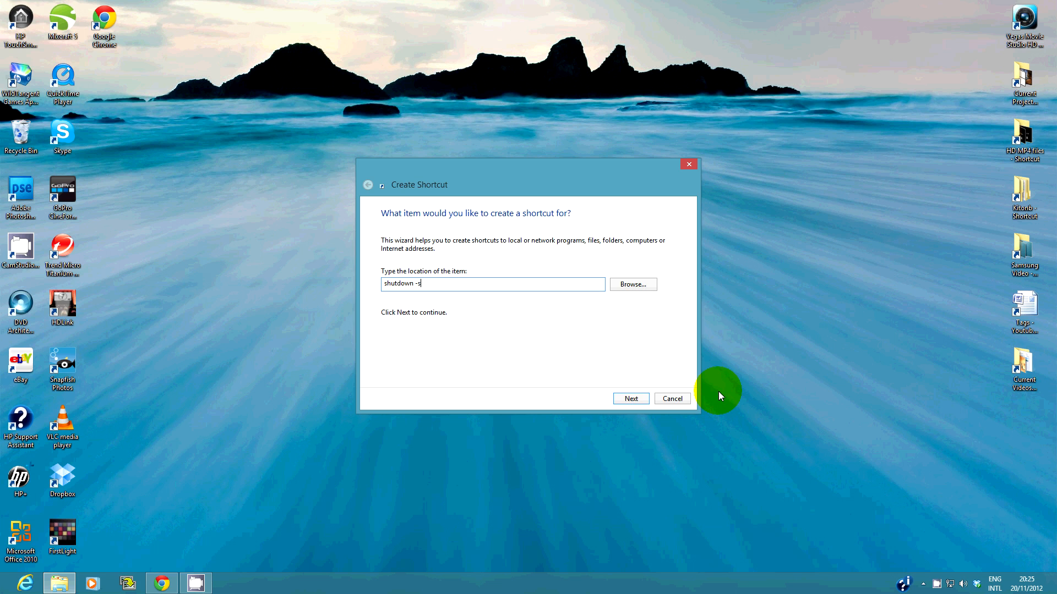
pyautogui.write('-f -t')
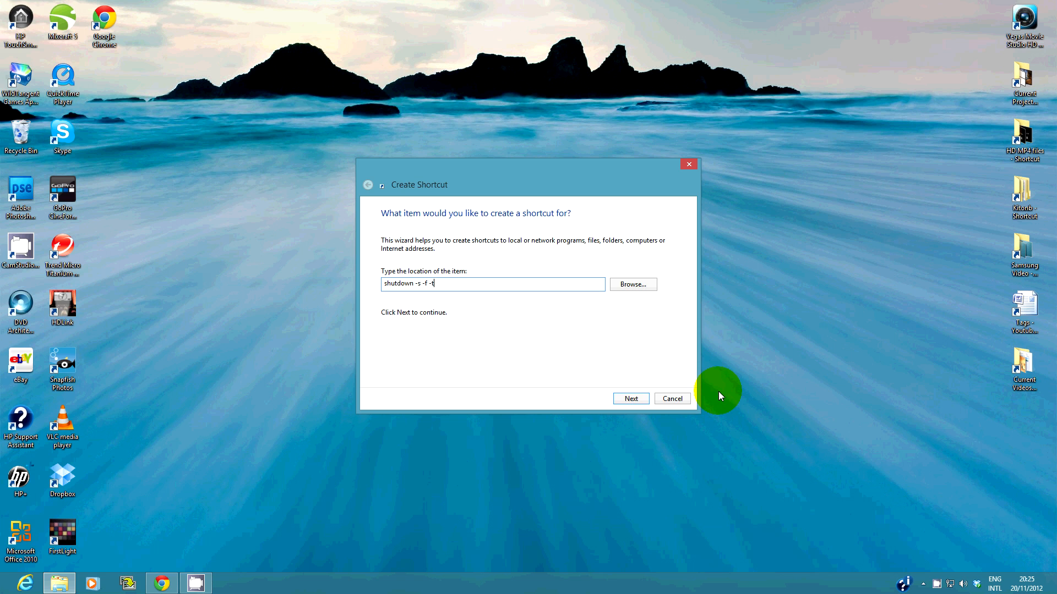
pyautogui.write('0')
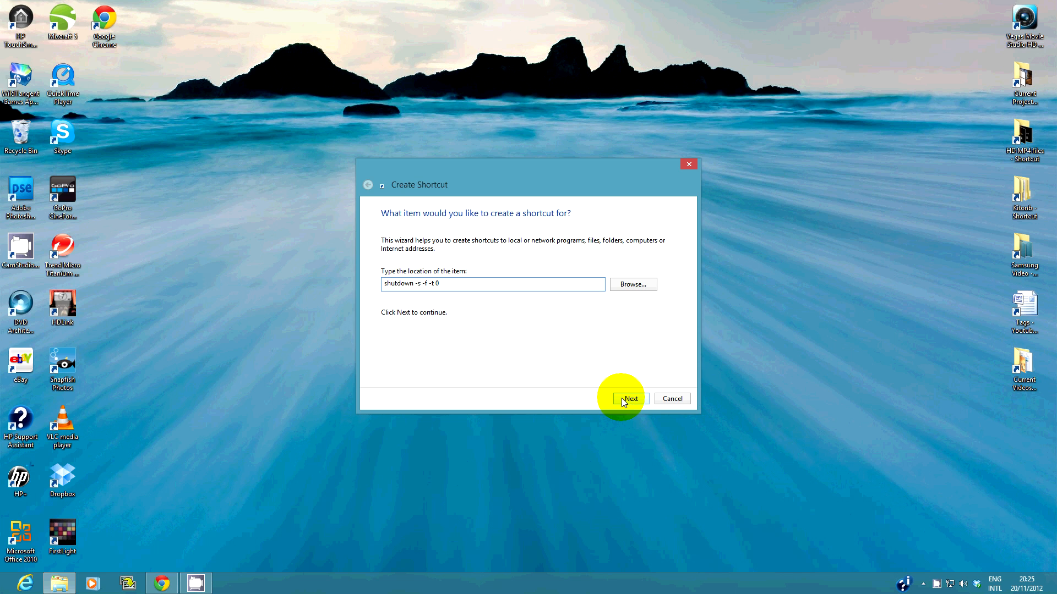
pyautogui.click(628, 399)
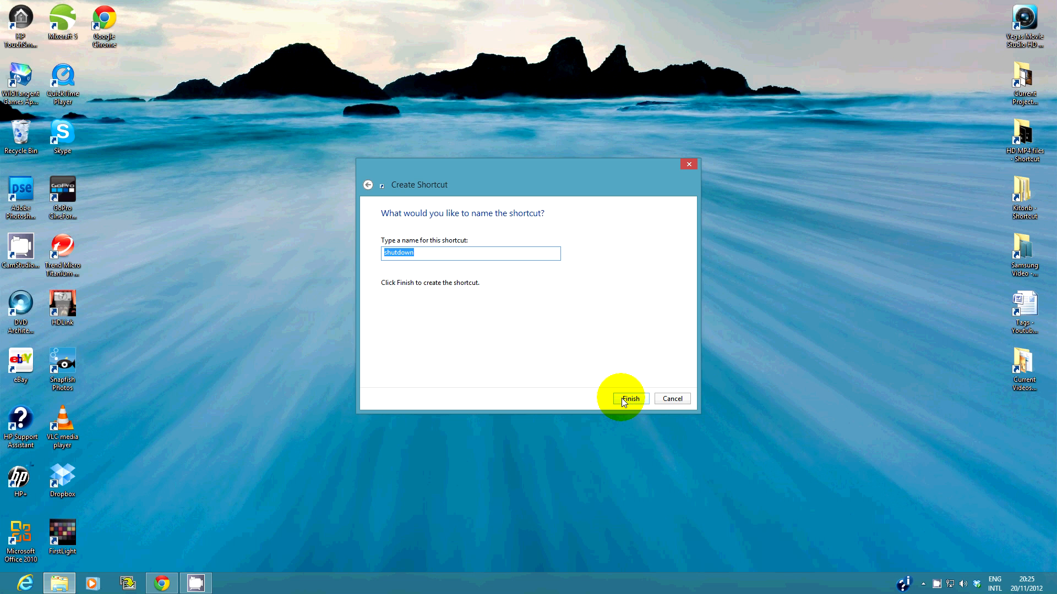
# Name the new shortcut 'Power Off PC'
pyautogui.write('Power')
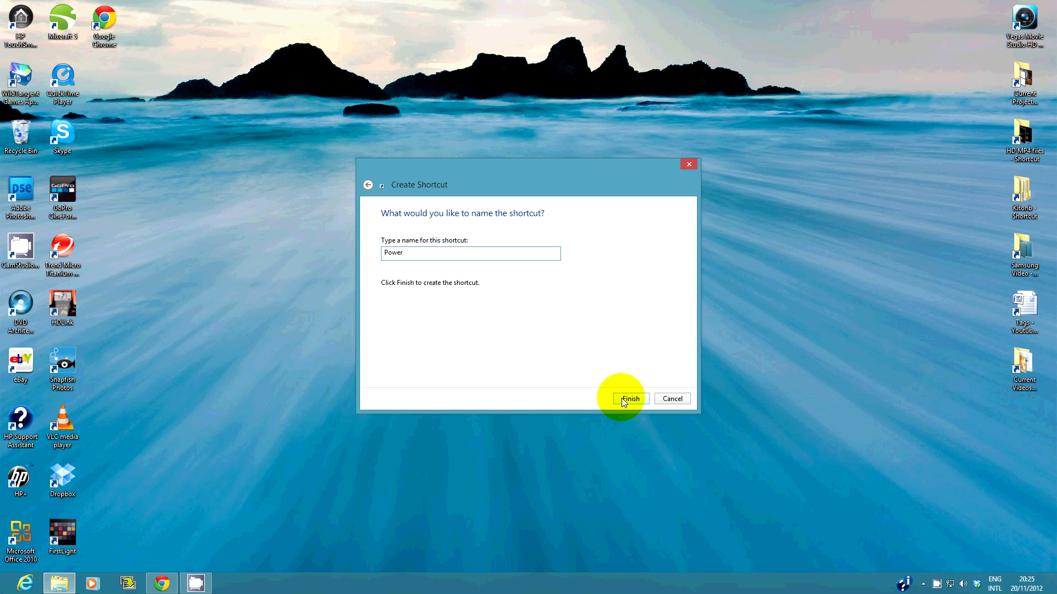
pyautogui.write('Off')
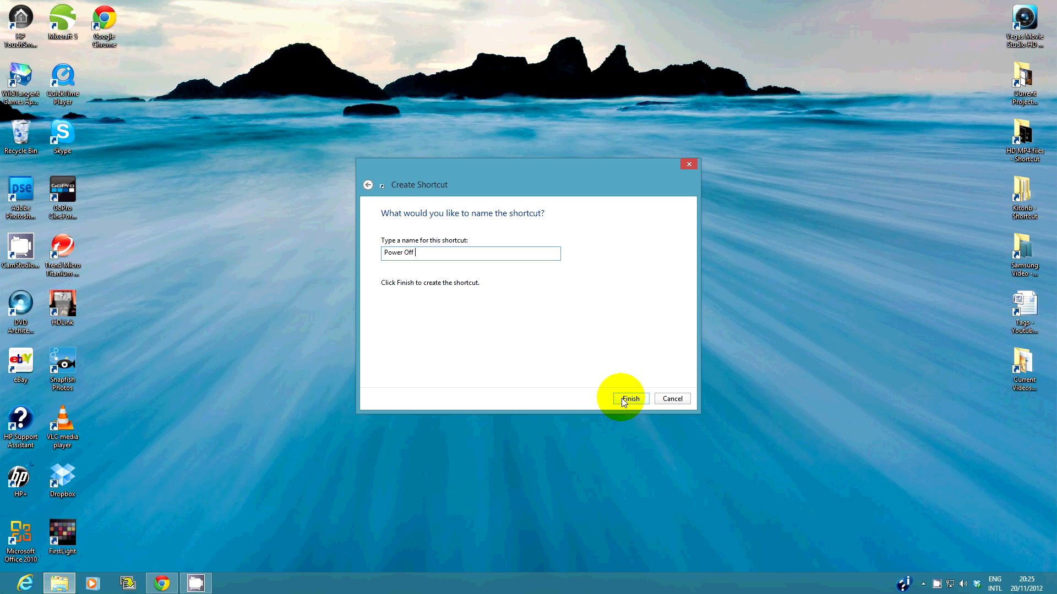
pyautogui.write('PC')
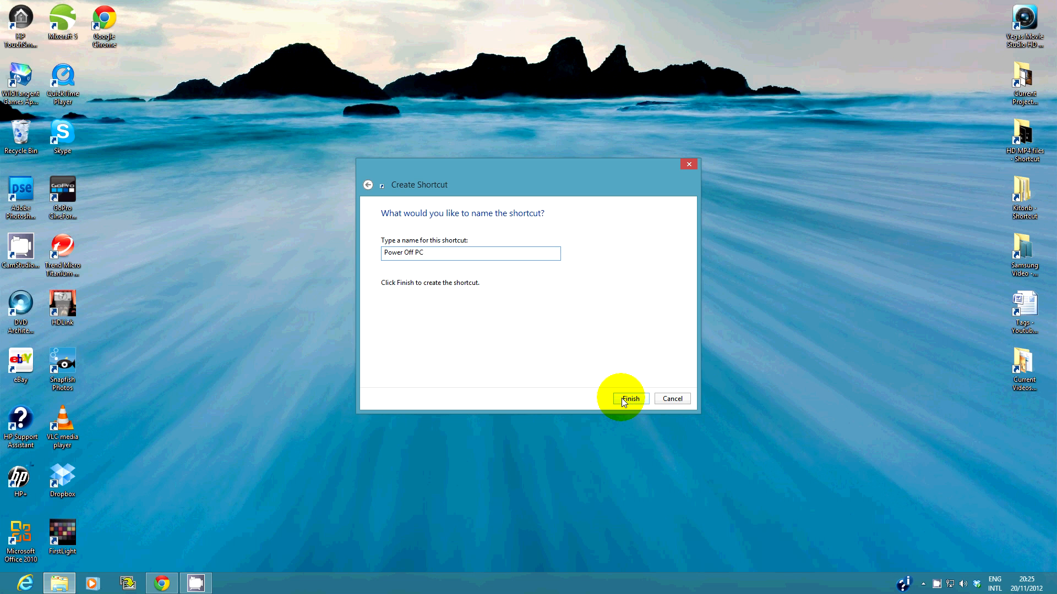
# Finish the wizard so 'Power Off PC' lands on the desktop, then bring up its options
pyautogui.click(628, 398)
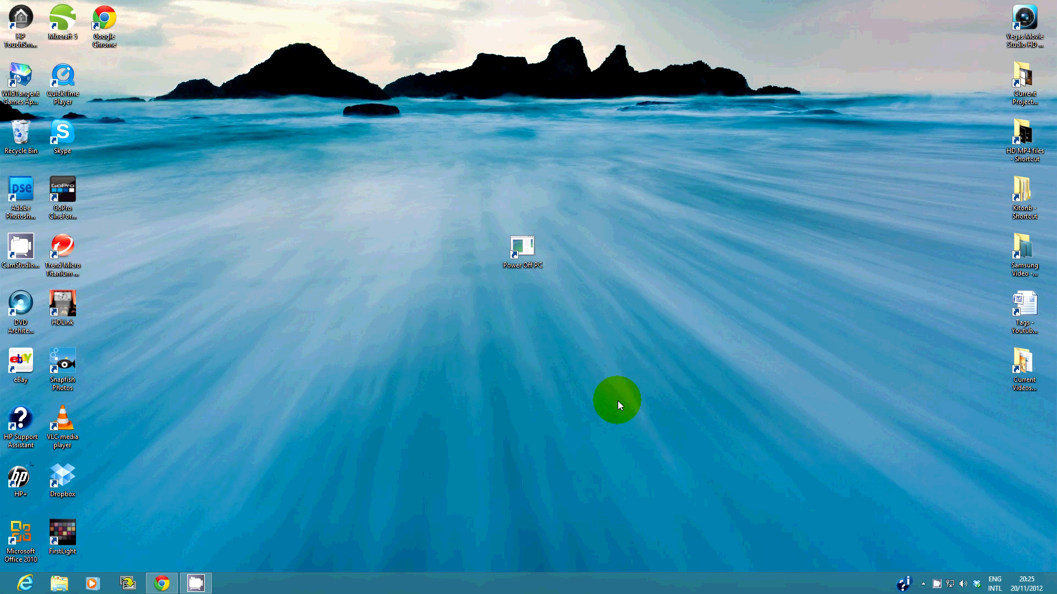
pyautogui.click(522, 247)
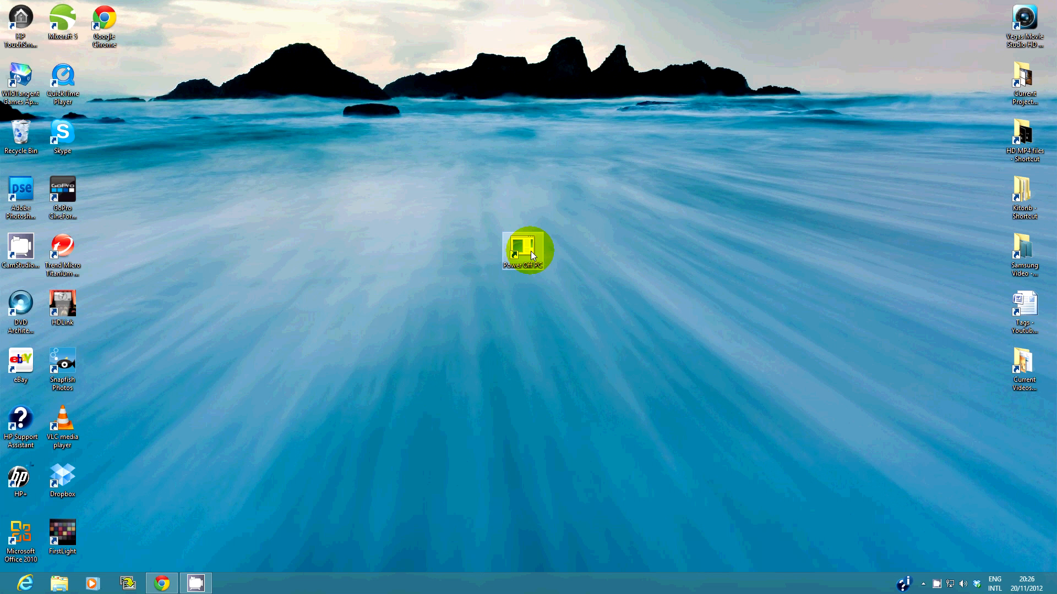
pyautogui.rightClick(522, 251)
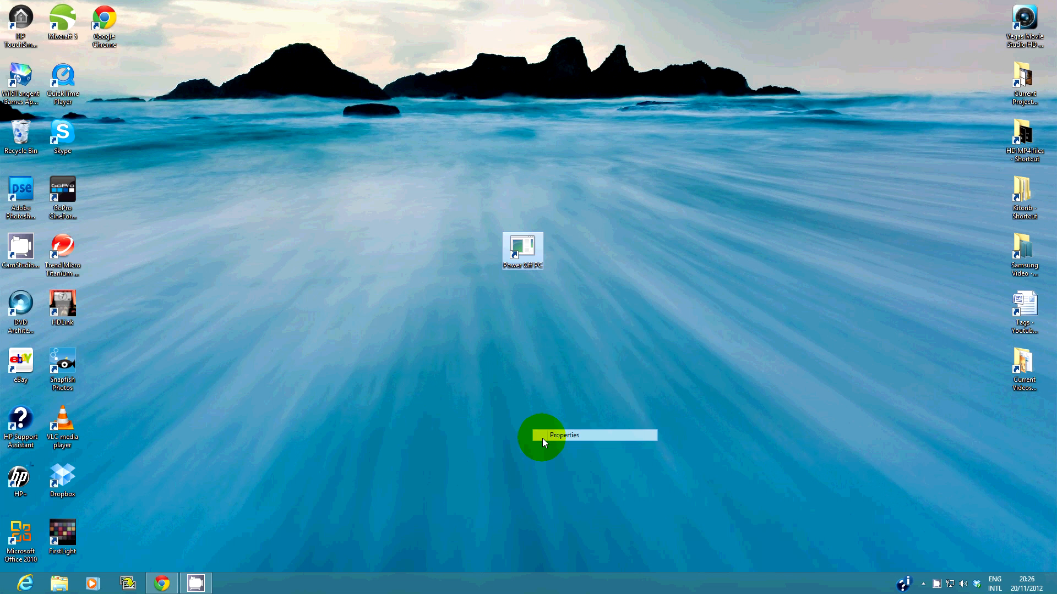
# In the shortcut's Properties, choose the red power-button icon and save the change
pyautogui.click(564, 434)
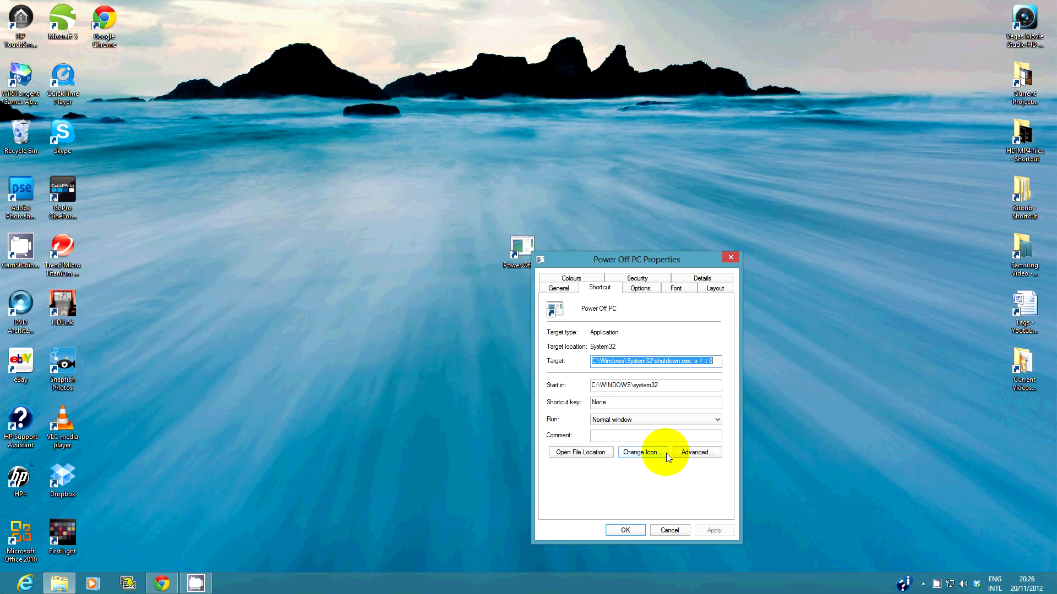
pyautogui.click(640, 452)
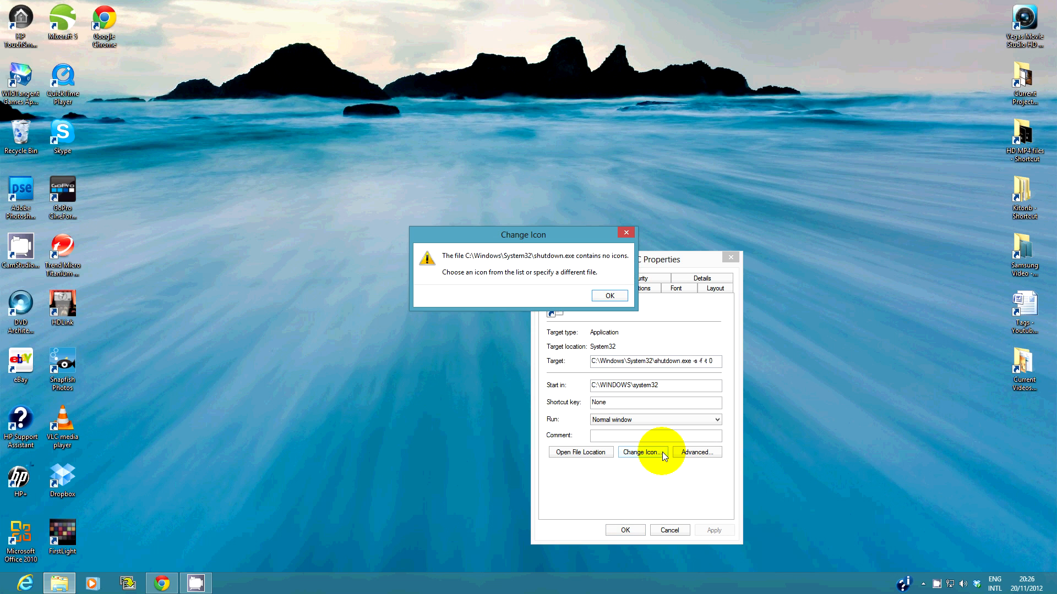
pyautogui.click(607, 295)
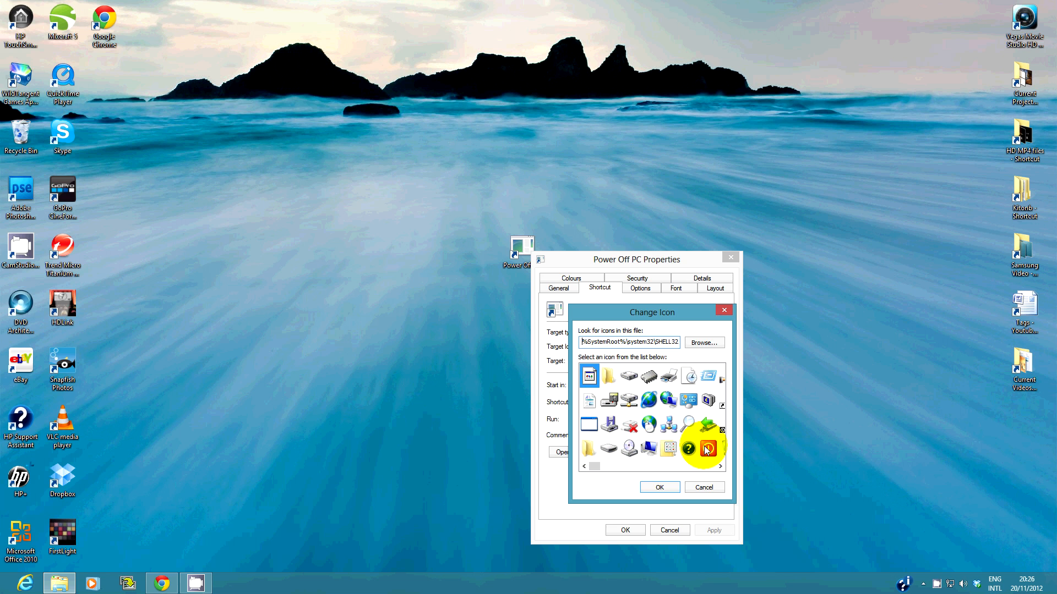
pyautogui.click(708, 449)
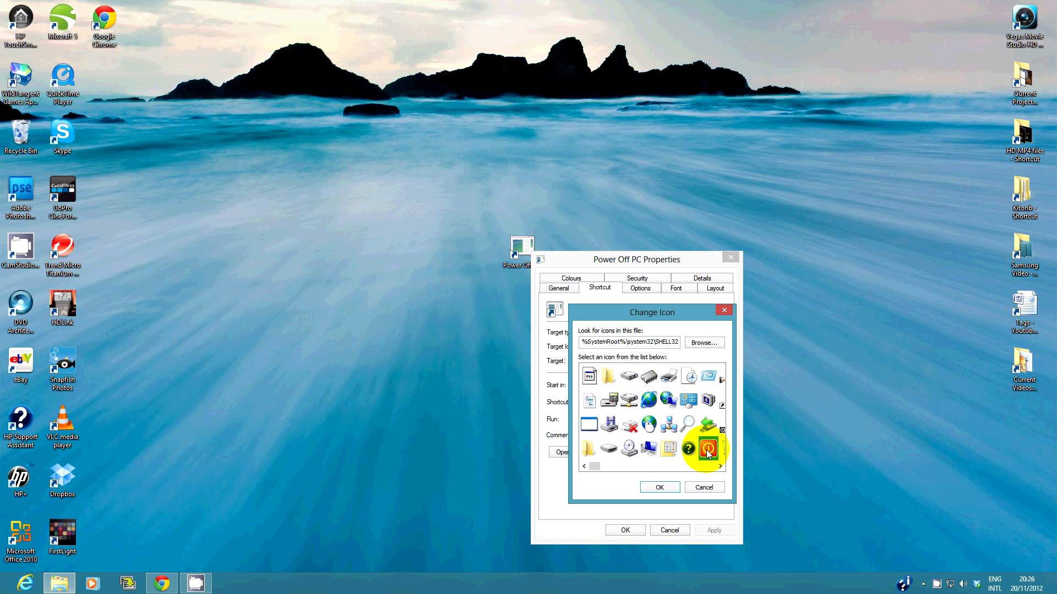
pyautogui.click(658, 487)
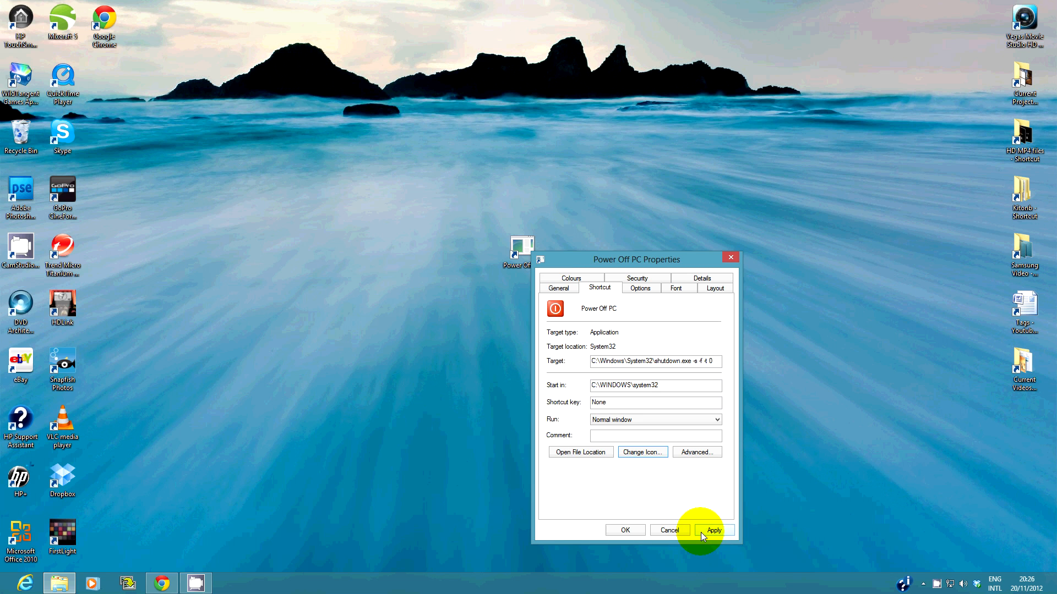
pyautogui.click(713, 531)
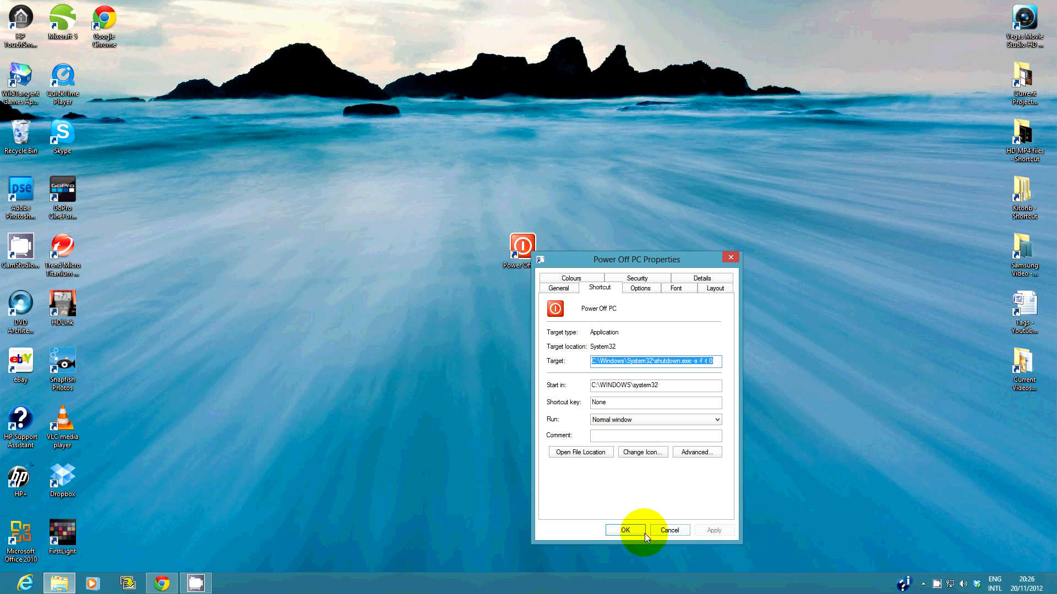
pyautogui.click(624, 531)
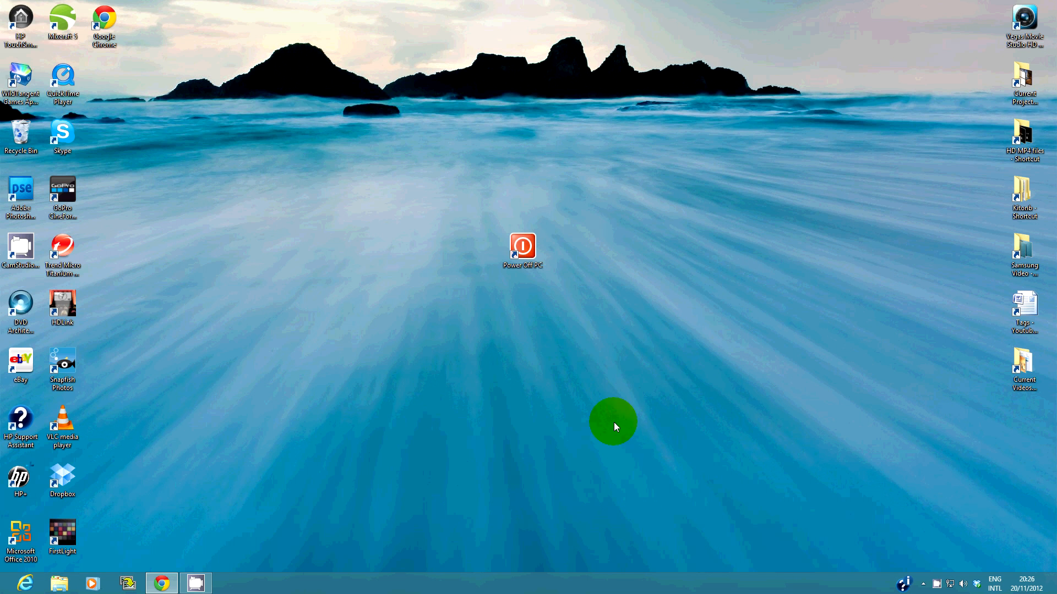
# Drag 'Power Off PC' to the desktop's lower-right corner and bring up its pin options
pyautogui.click(522, 251)
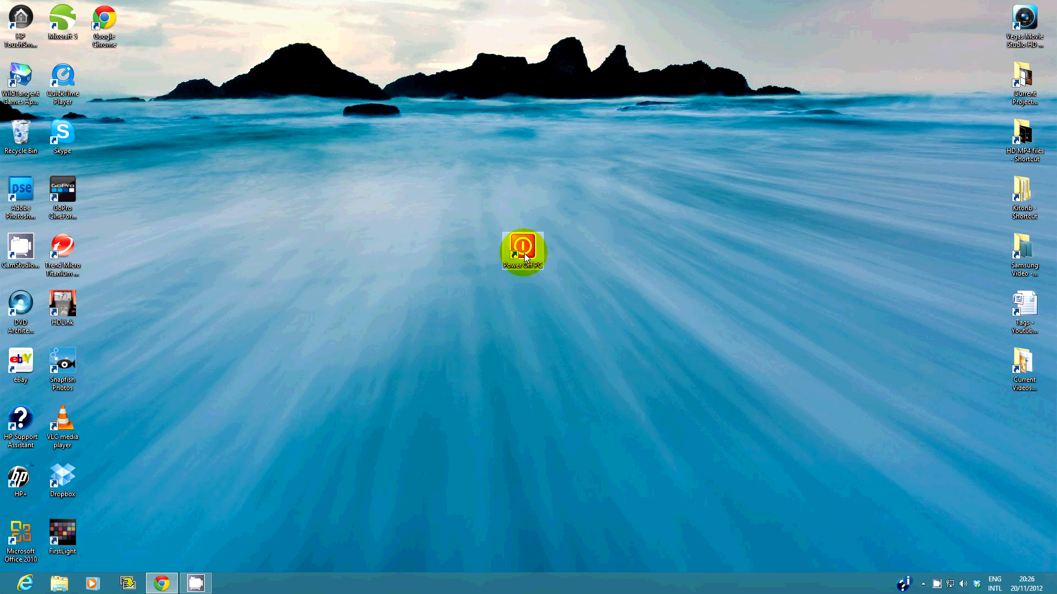
pyautogui.moveTo(522, 251); pyautogui.dragTo(962, 461)
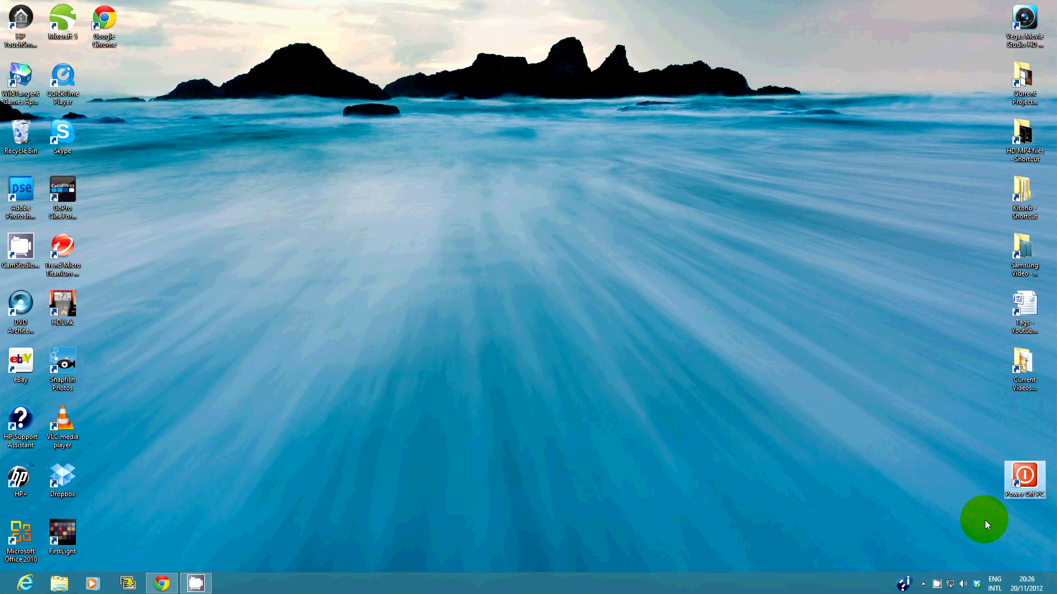
pyautogui.rightClick(1023, 478)
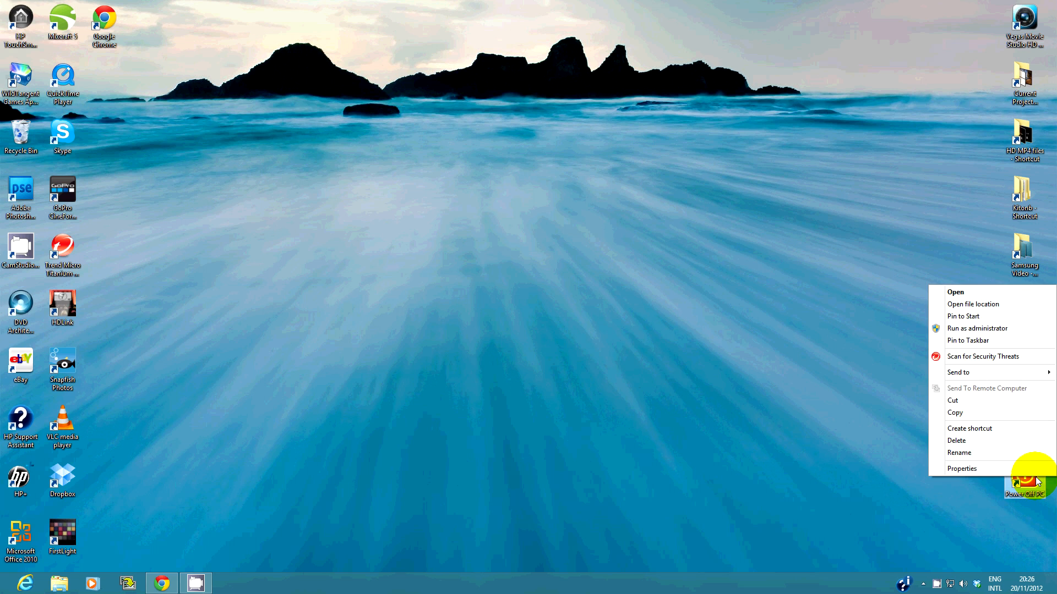
pyautogui.moveTo(964, 316)
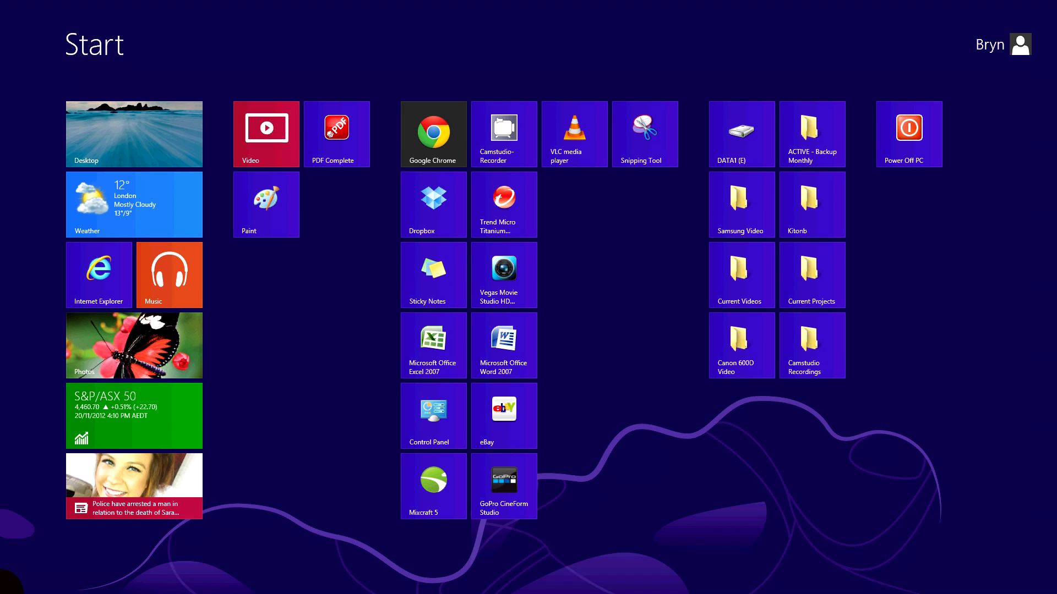
pyautogui.moveTo(924, 203)
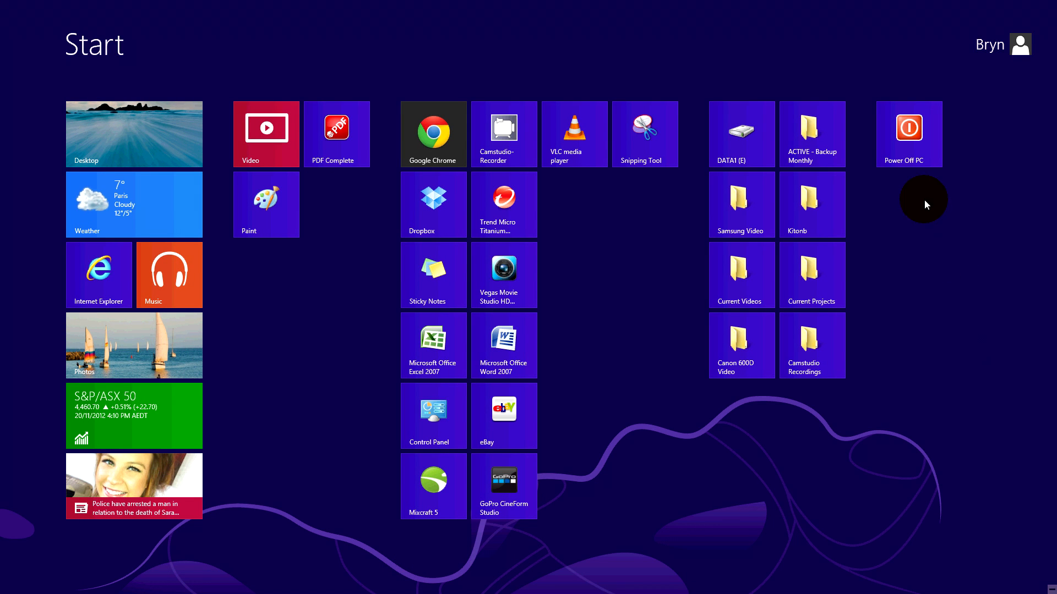